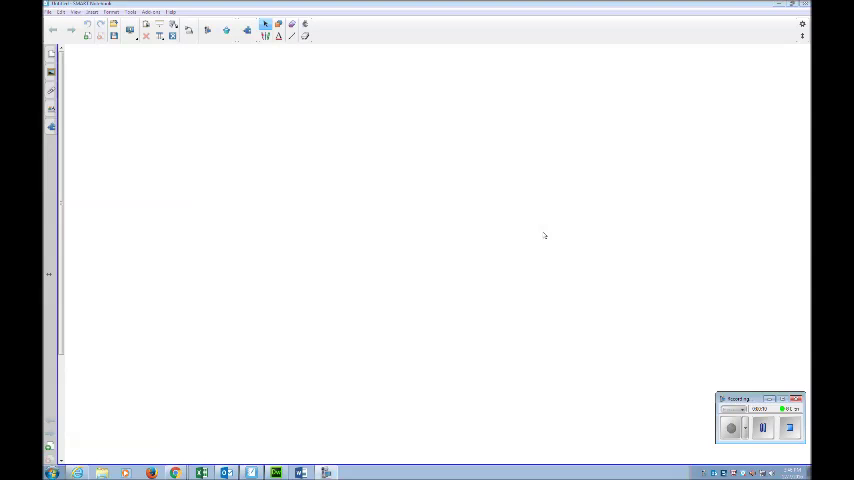
Launch the SMART Notebook 15.1 tutorial from the Help menu
click(171, 12)
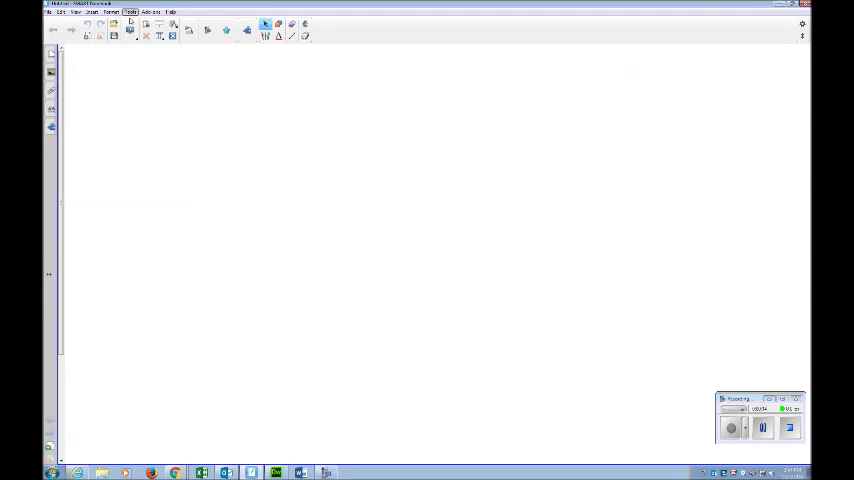
click(171, 11)
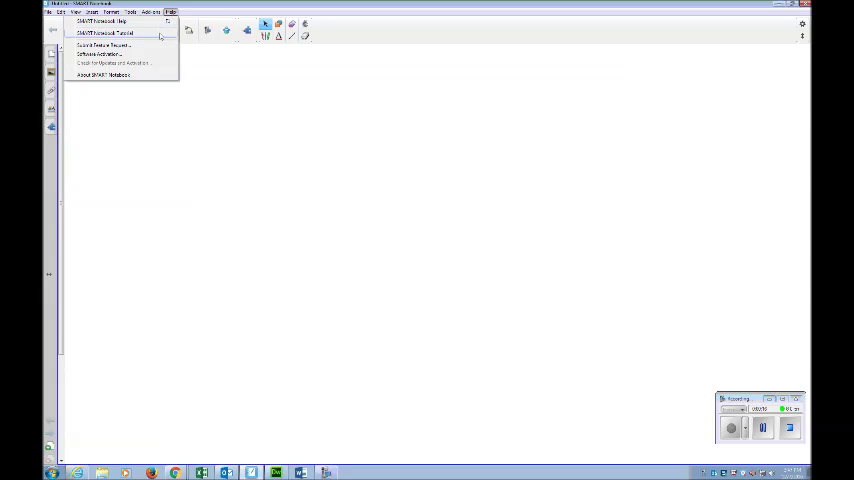
click(103, 33)
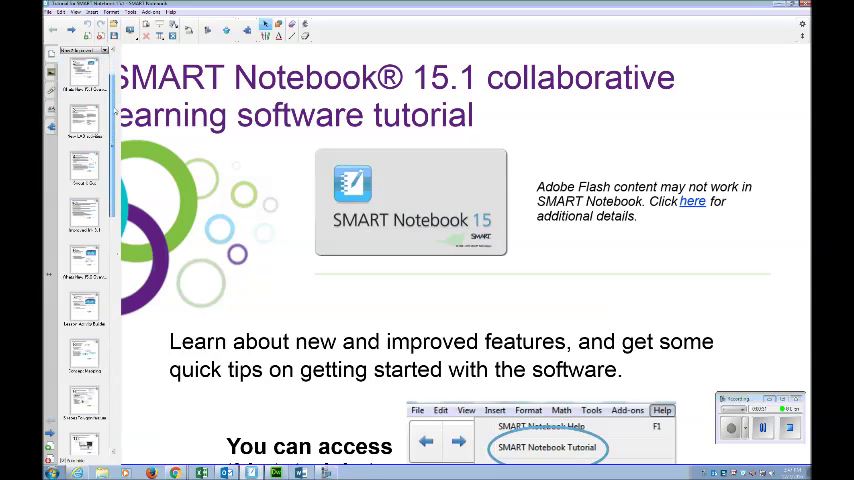
Browse the tutorial to the toolbar page, then the What's new 15.1 overview
scroll(down, 3)
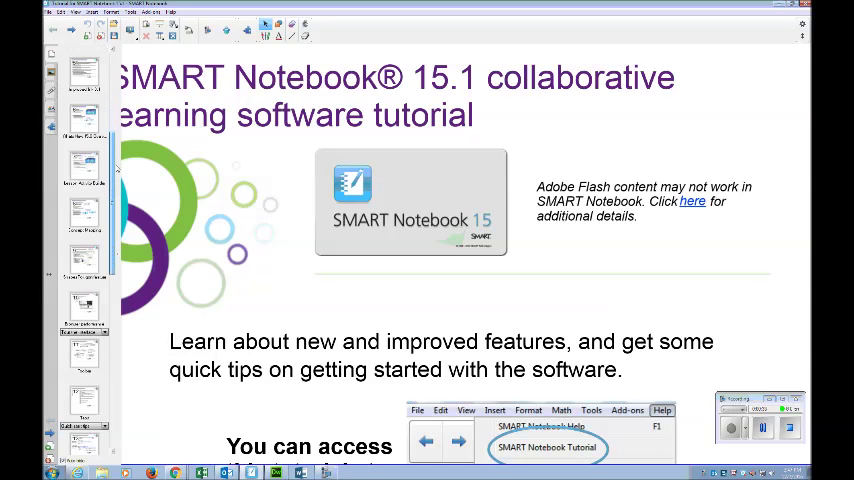
scroll(down, 3)
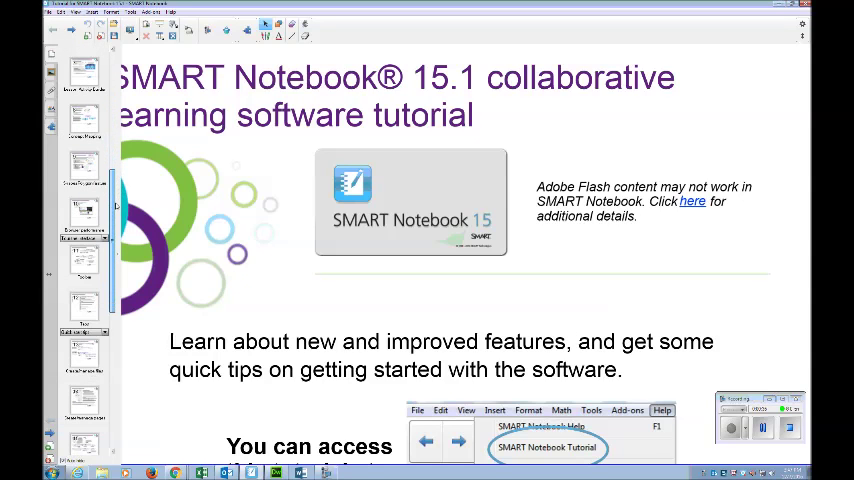
click(84, 260)
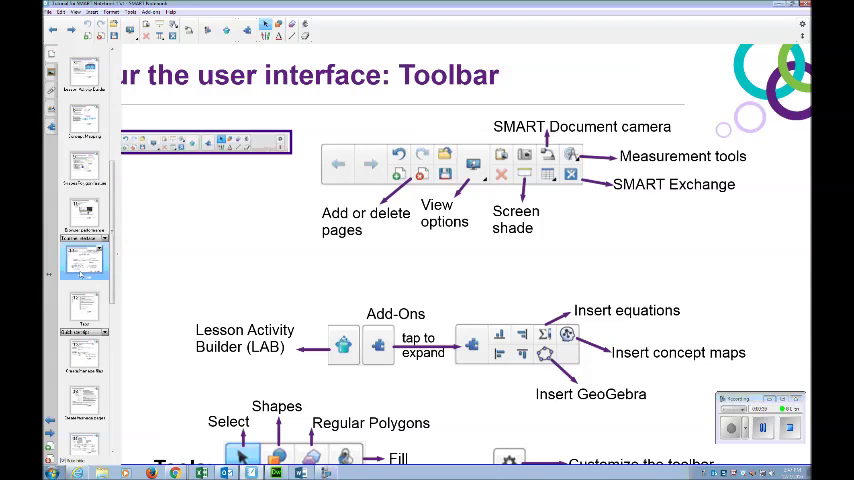
mouse_move(128, 178)
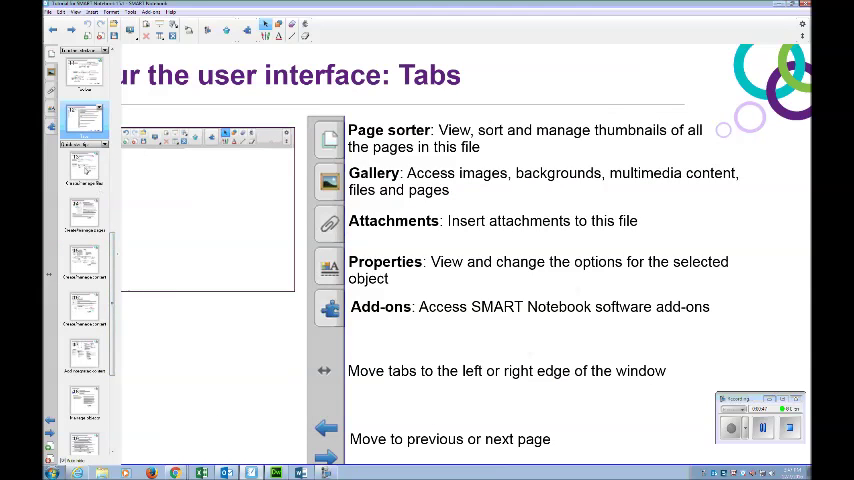
click(85, 167)
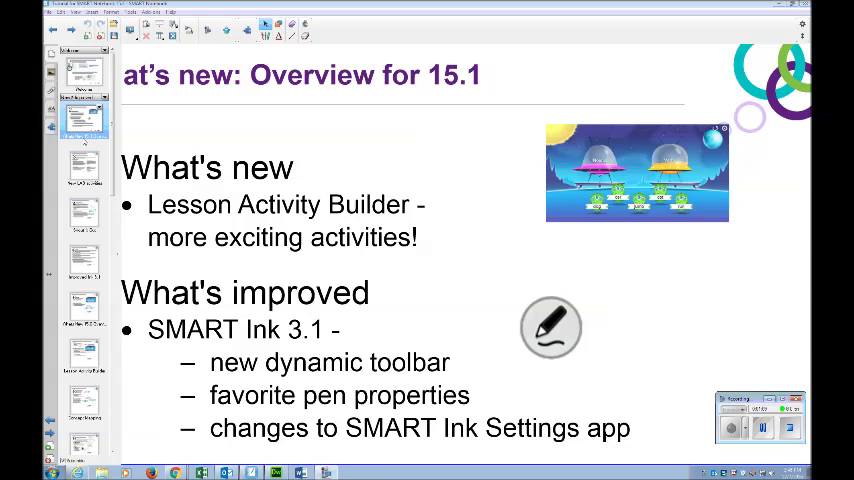
Go to the LAB activities page and read the Shout It Out! description
click(84, 167)
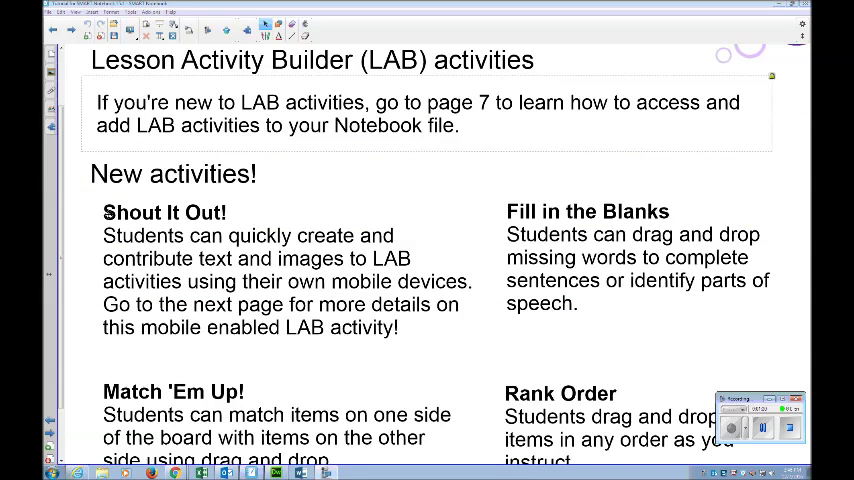
click(275, 282)
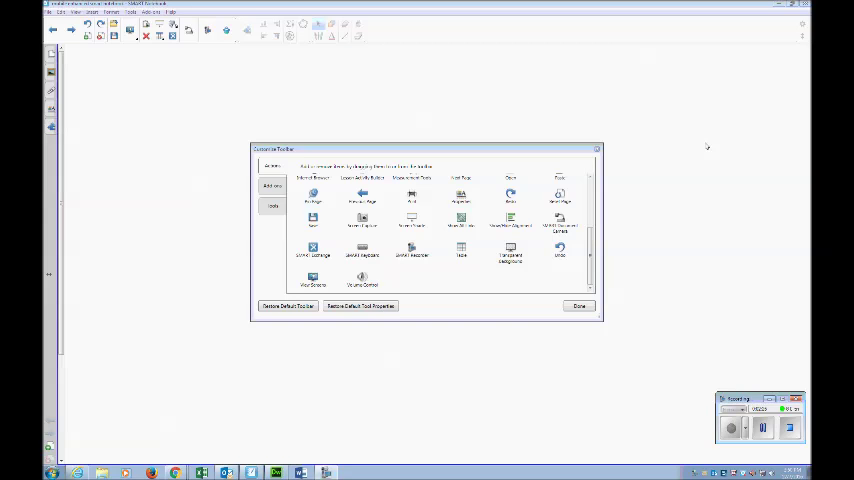
mouse_move(707, 145)
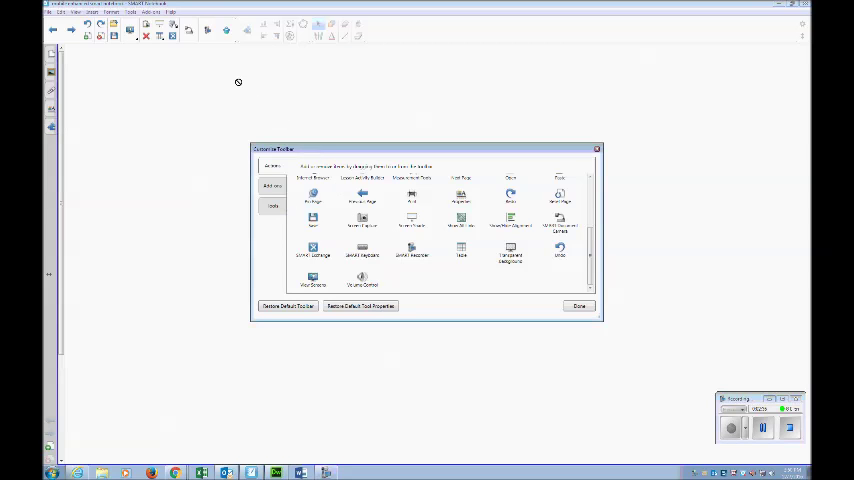
mouse_move(204, 33)
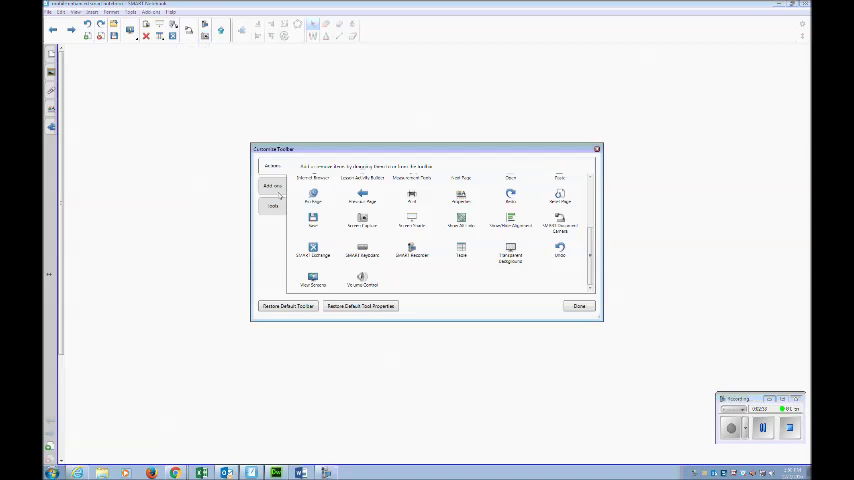
Browse the Add-ons, then the Tools list, in the Customize Toolbar dialog
click(271, 166)
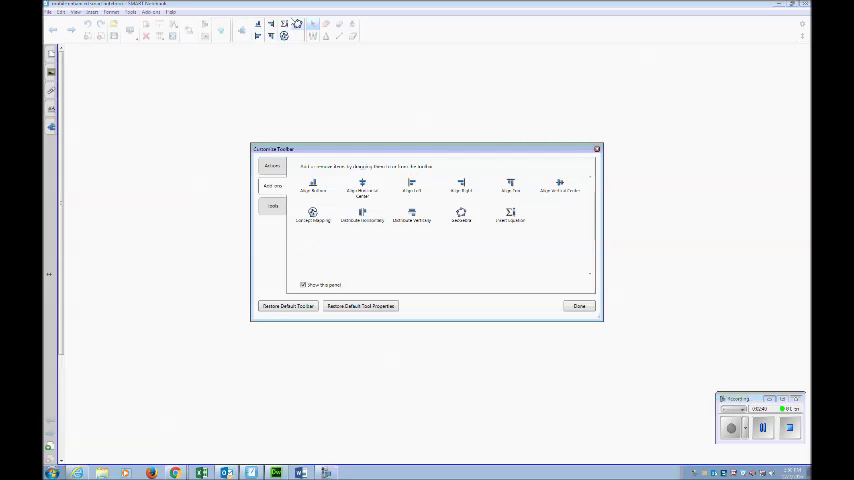
mouse_move(262, 42)
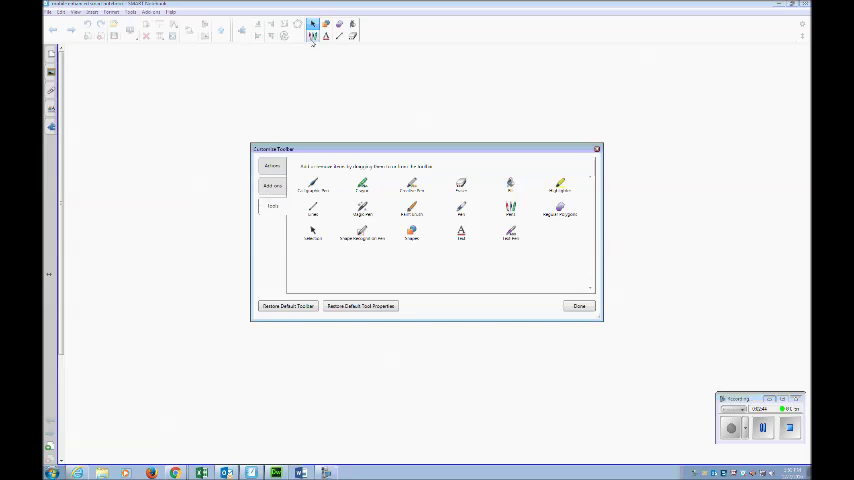
click(580, 306)
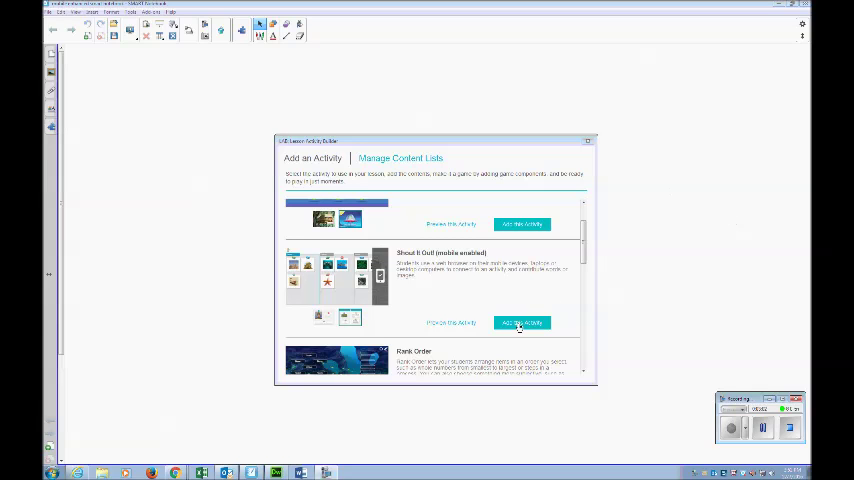
Add a Shout It Out! activity using the Free-form template and a theme
click(521, 322)
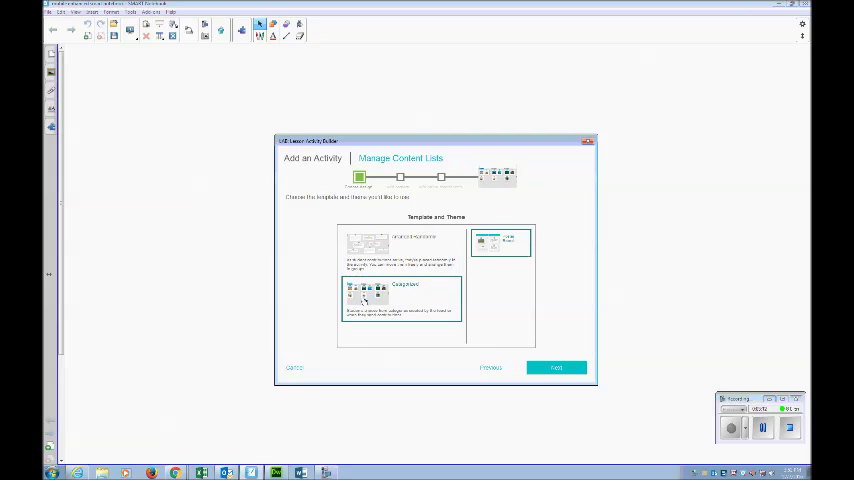
click(400, 255)
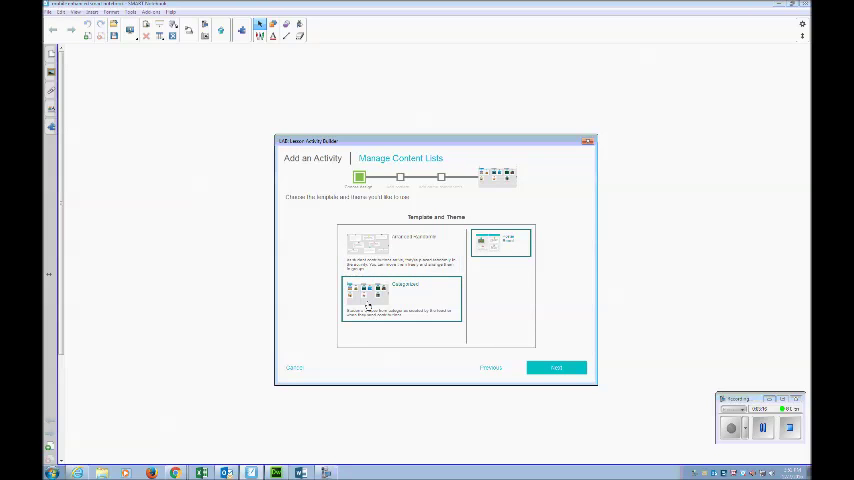
click(400, 250)
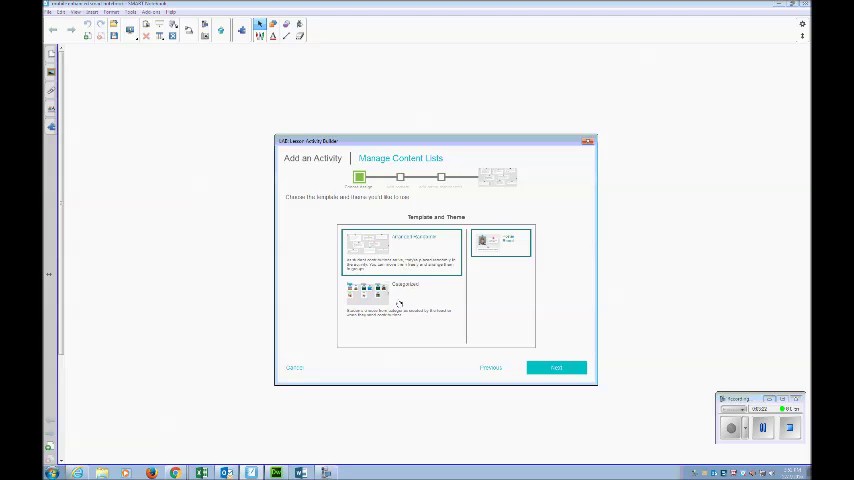
click(500, 243)
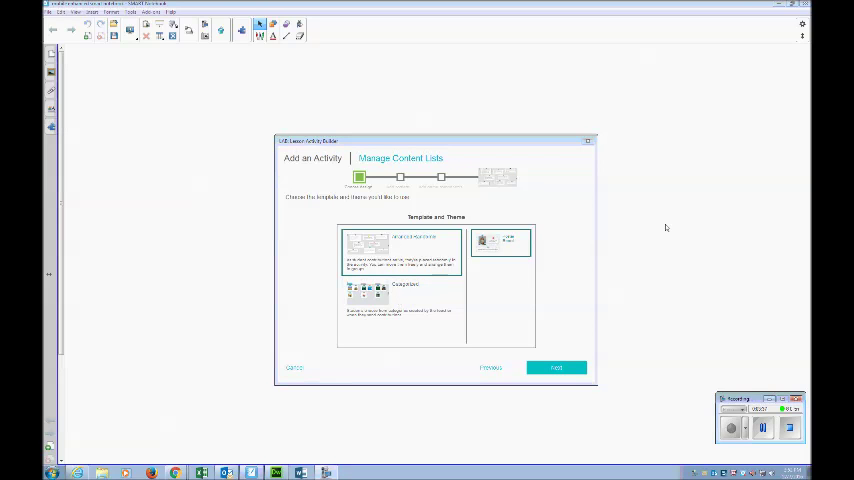
Accept text contributions with Display contributor names turned ON
click(555, 368)
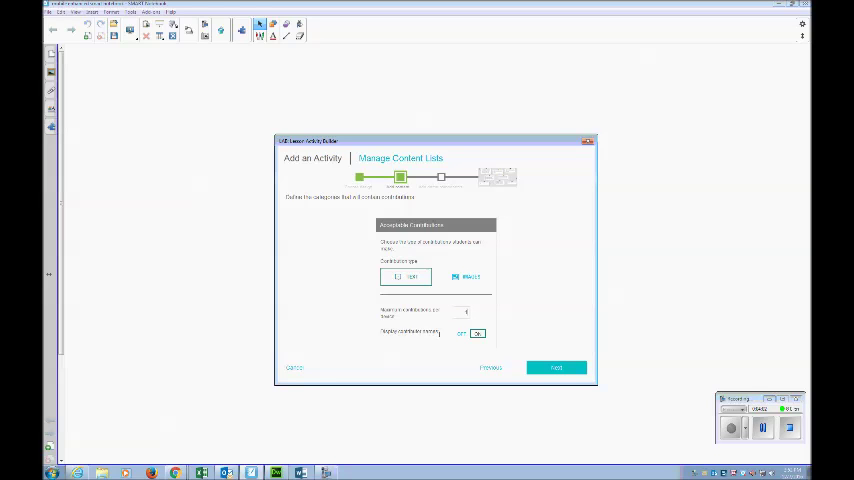
click(556, 367)
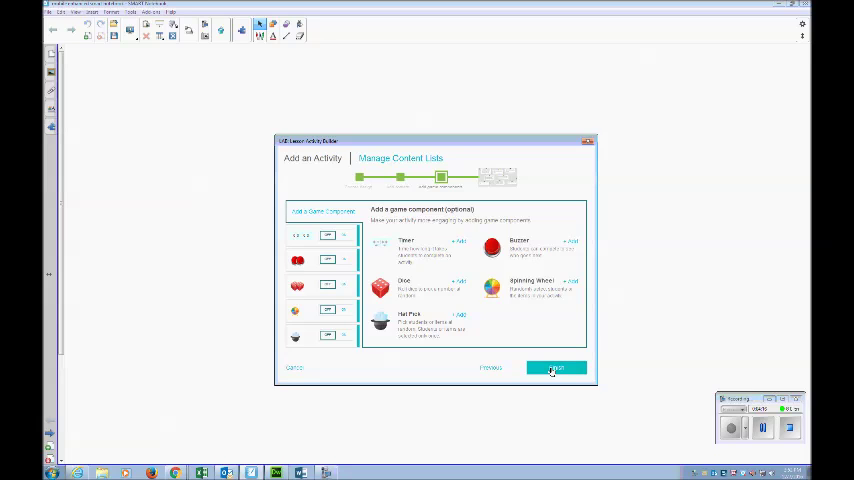
Finish creating the Shout It Out! activity and start collecting student contributions
click(556, 368)
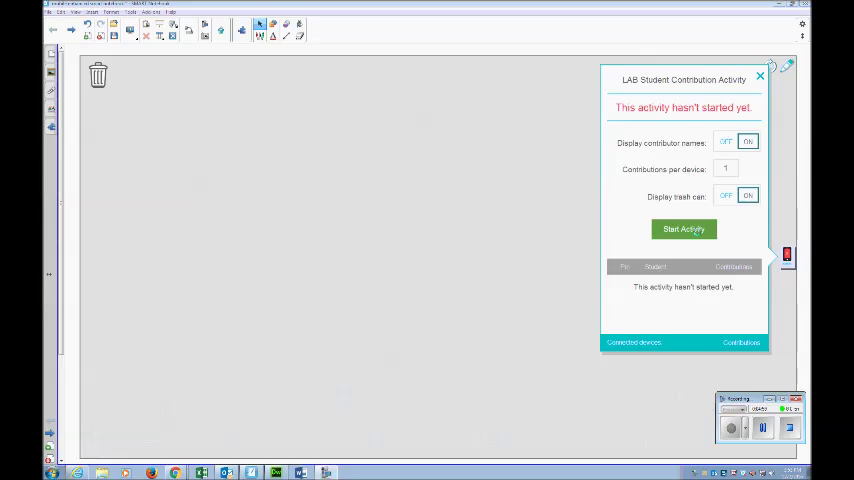
click(683, 229)
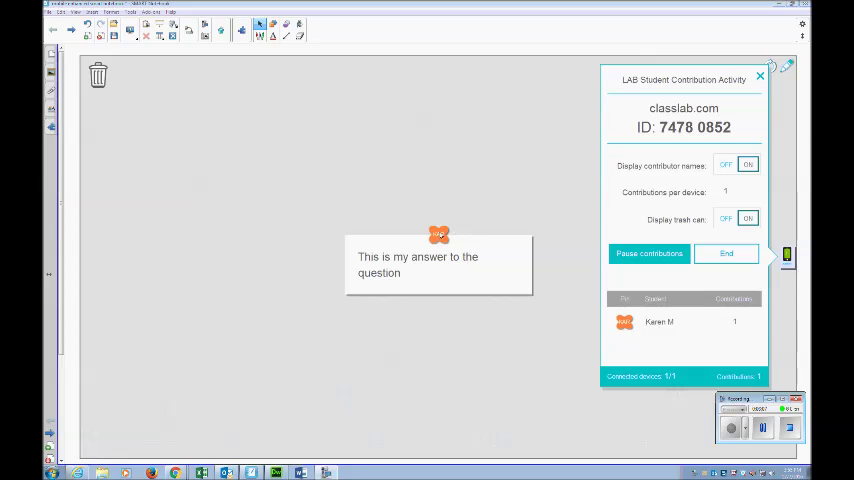
Drag the student's text response onto the trash can and confirm the deletion
drag(439, 265, 174, 137)
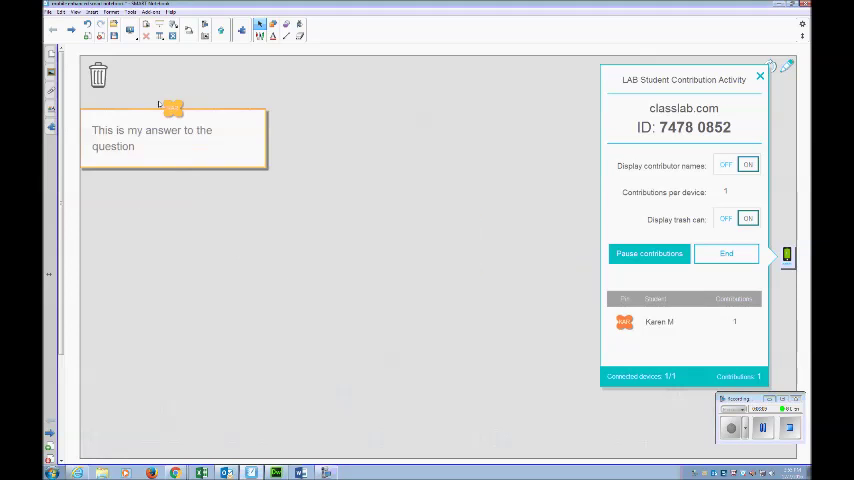
click(98, 75)
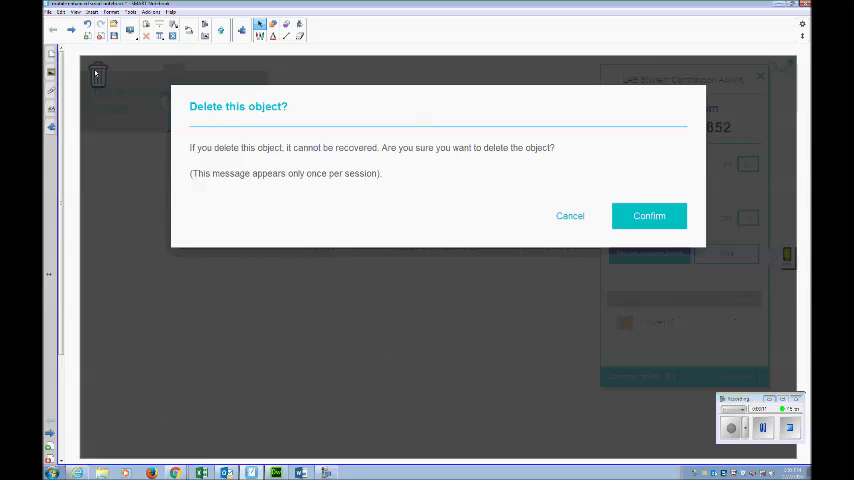
click(649, 215)
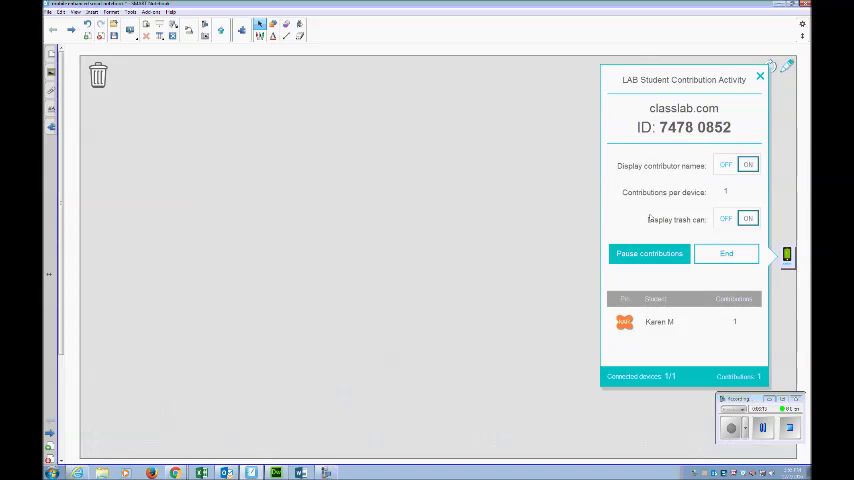
click(762, 428)
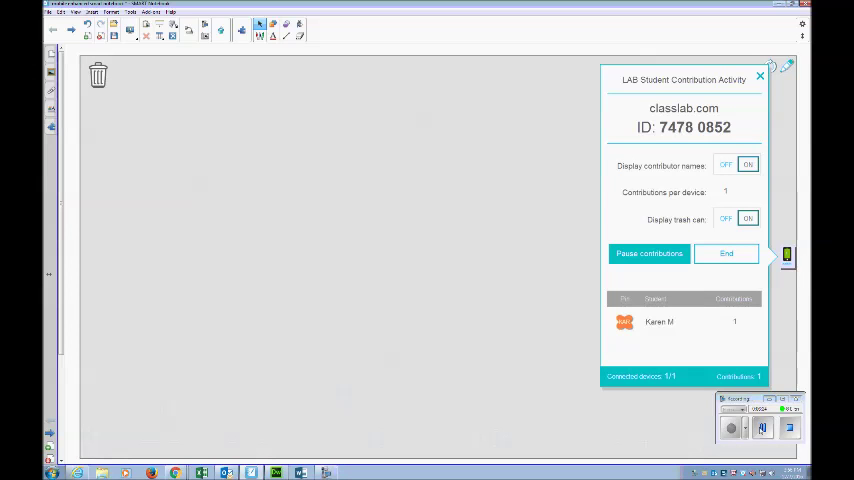
Pause contributions, resume them, then end the LAB Student Contribution Activity
click(648, 253)
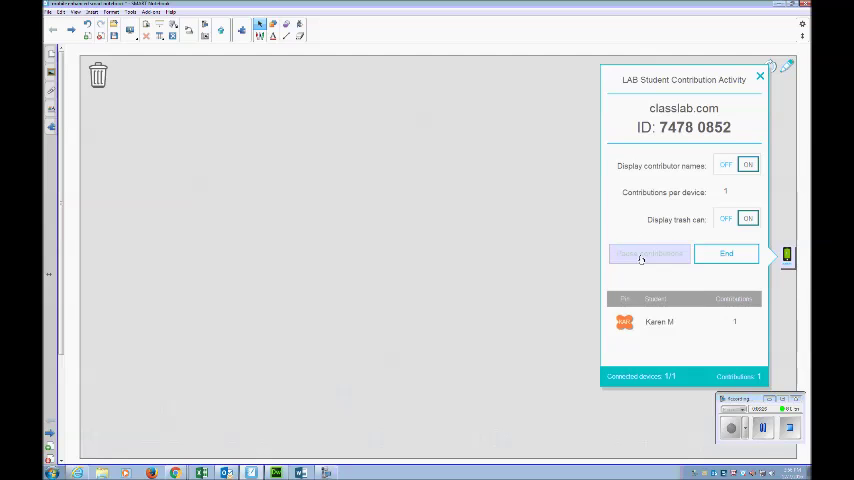
click(649, 253)
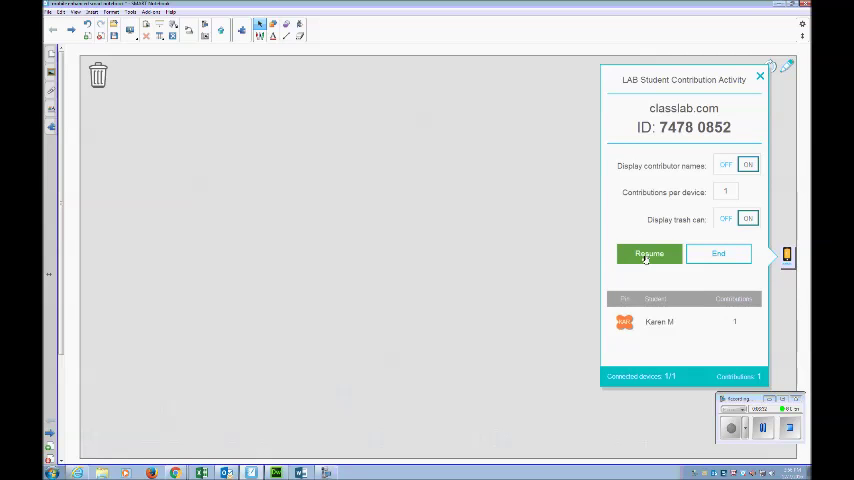
click(648, 253)
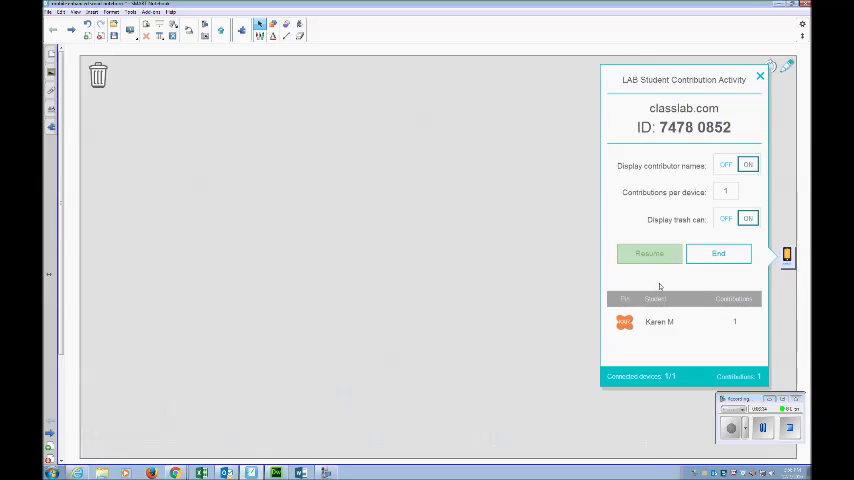
click(648, 253)
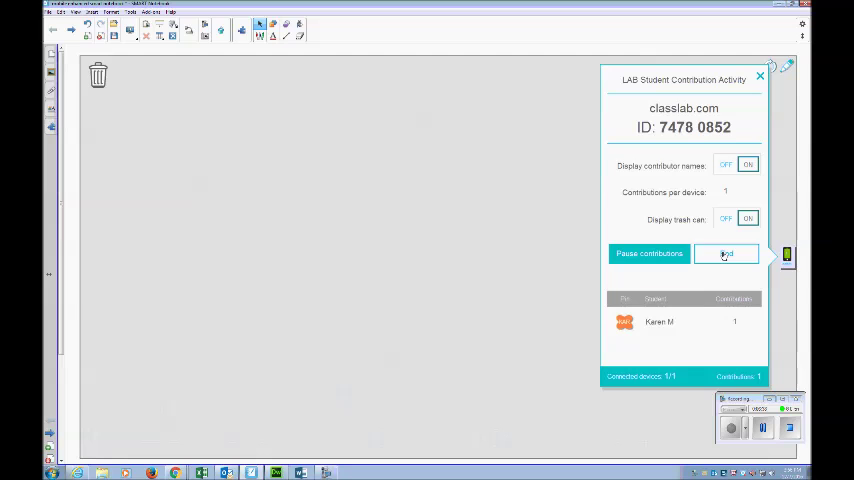
click(725, 253)
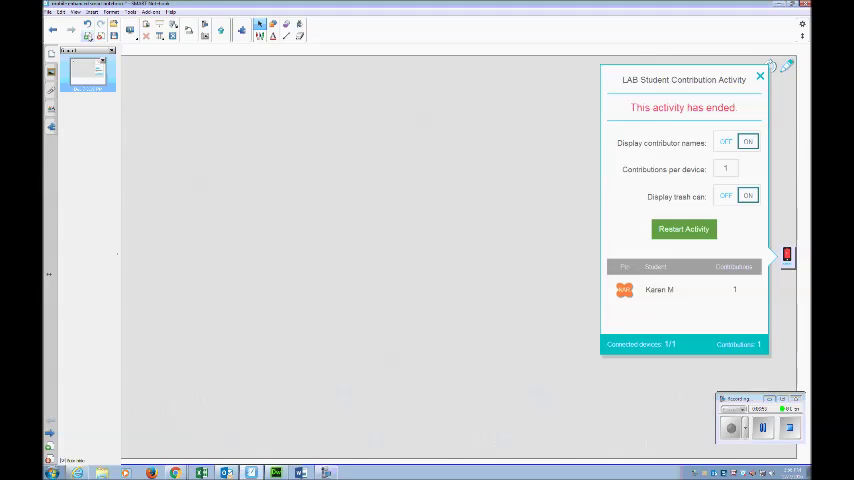
Start a categorize LAB activity with Blue and Gold categories accepting images
click(760, 76)
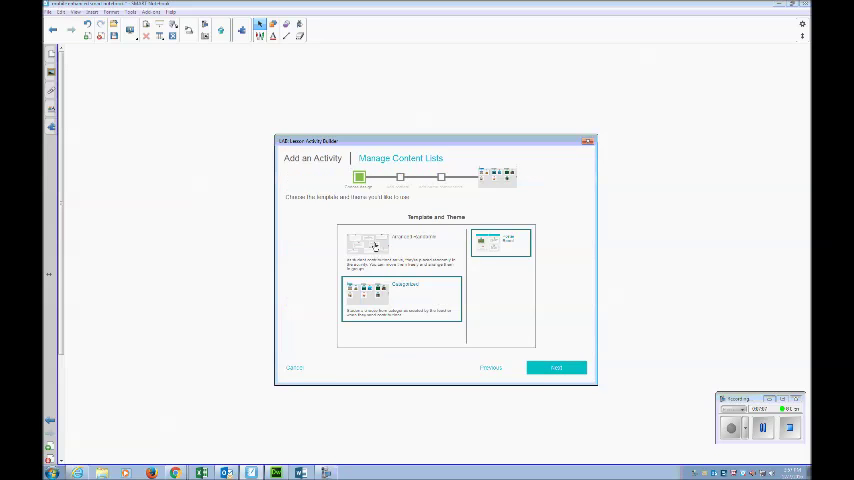
click(556, 368)
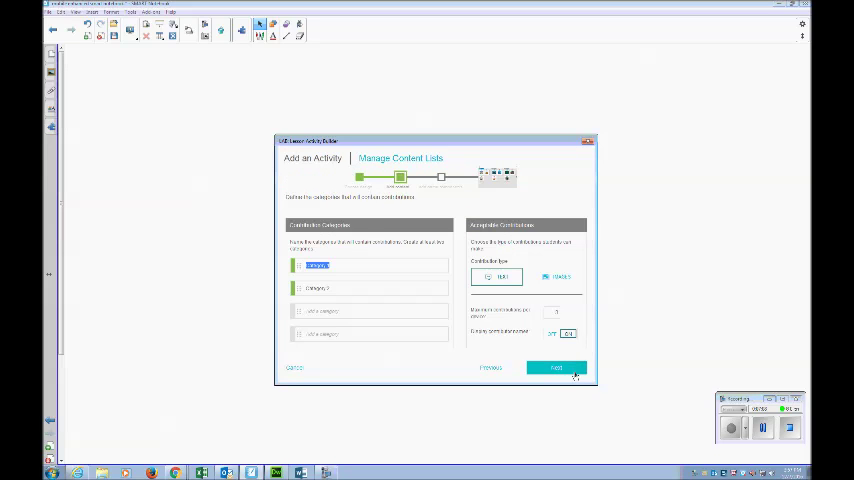
mouse_move(363, 258)
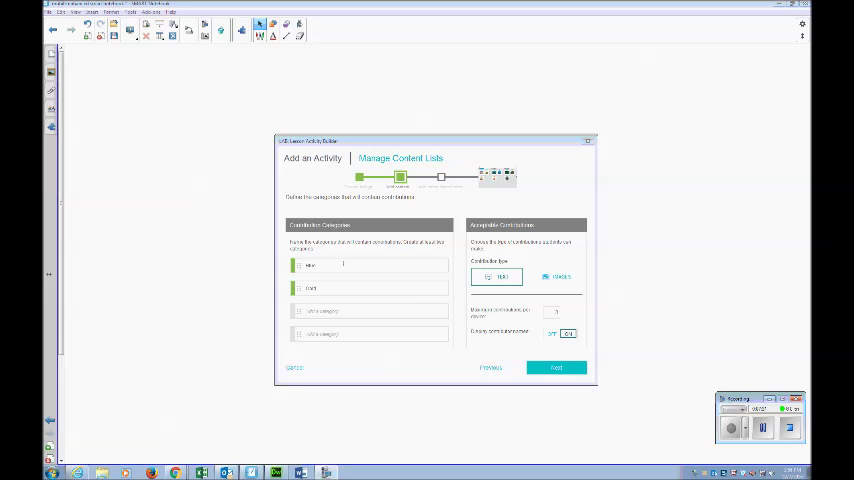
click(556, 277)
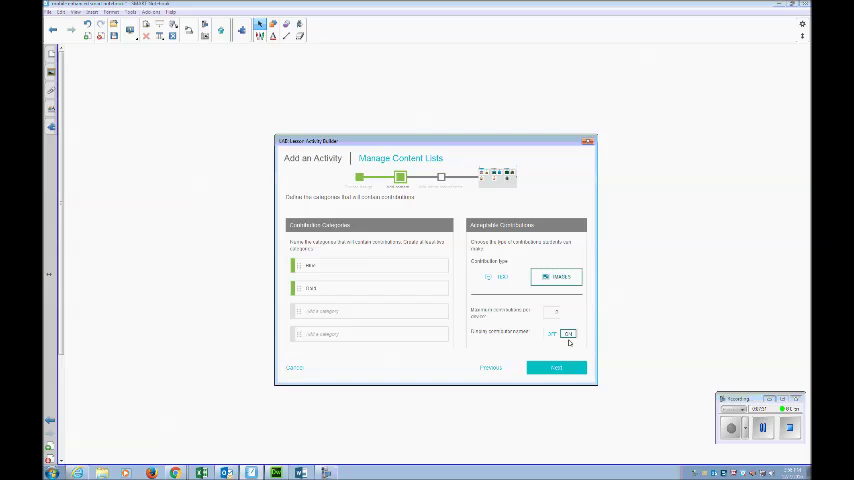
mouse_move(558, 329)
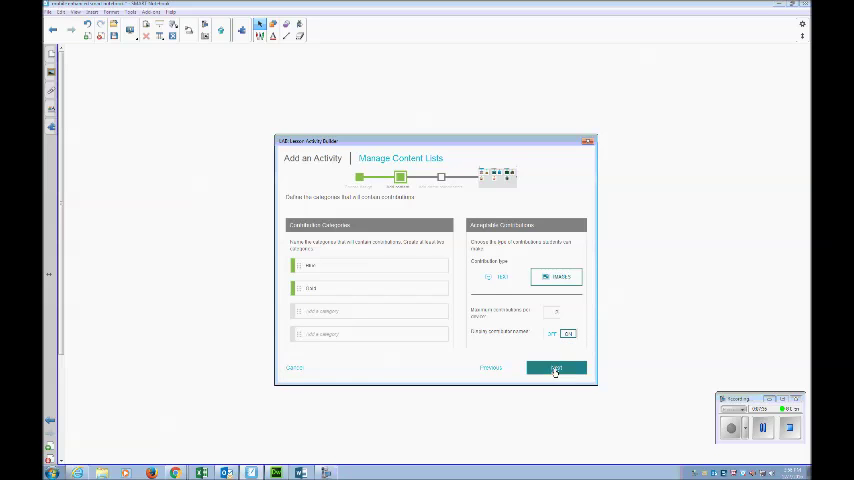
Add a custom 04:00 countdown timer to the Blue/Gold activity and finish building it
click(556, 368)
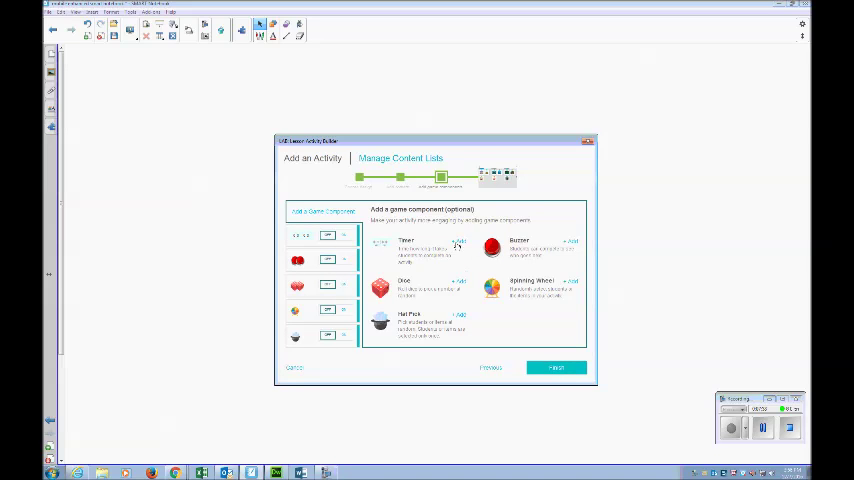
click(459, 242)
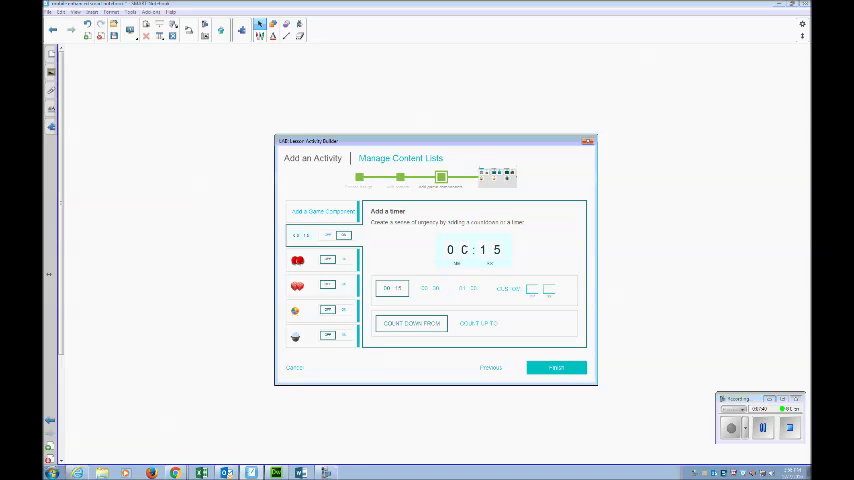
click(507, 289)
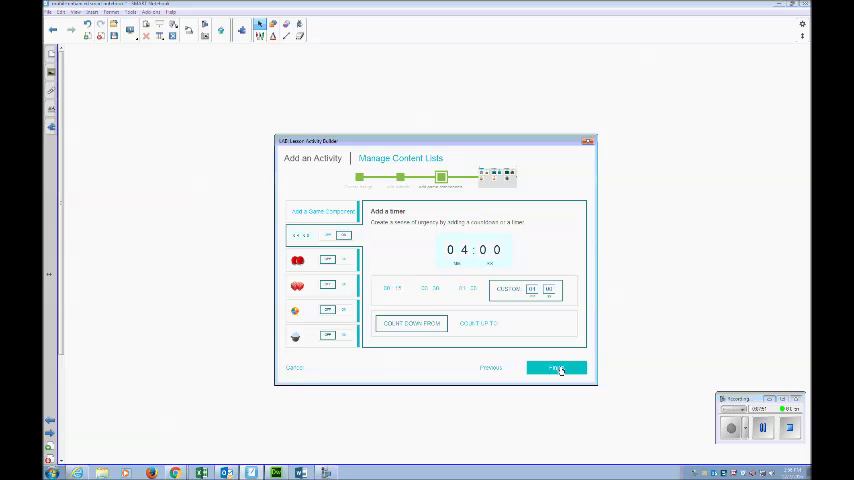
click(556, 368)
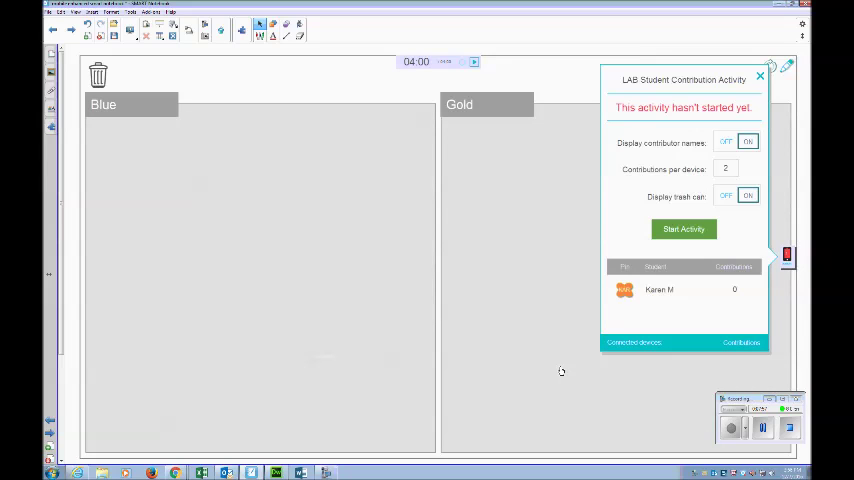
Start the Blue/Gold activity, collect one photo per category, then close the LAB panel
click(683, 229)
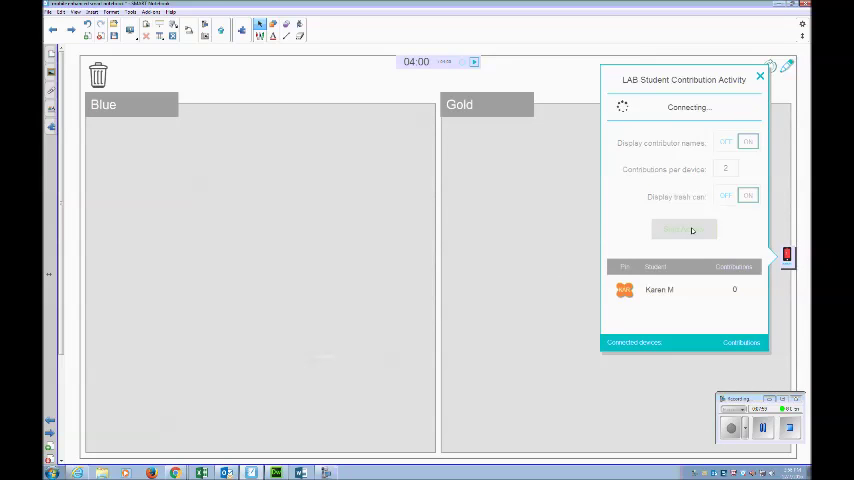
click(684, 229)
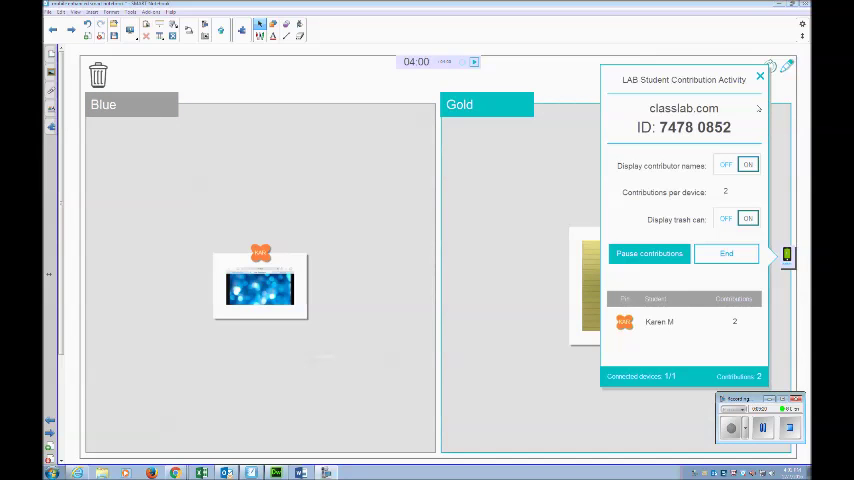
click(760, 76)
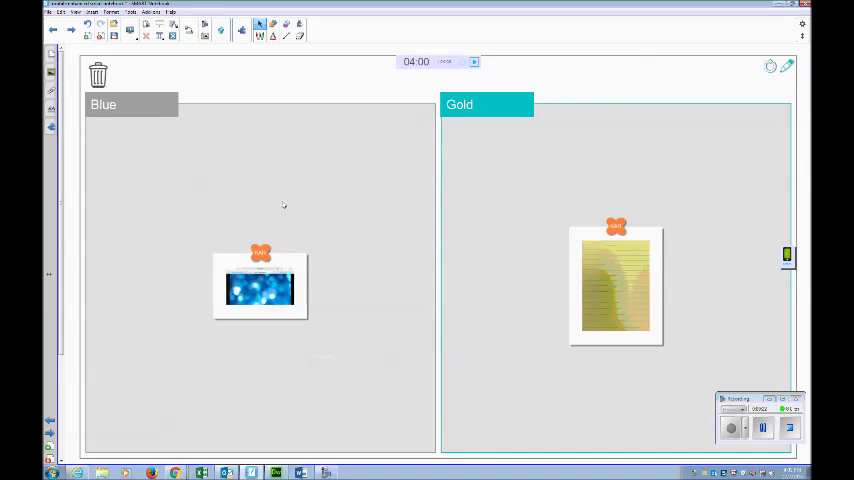